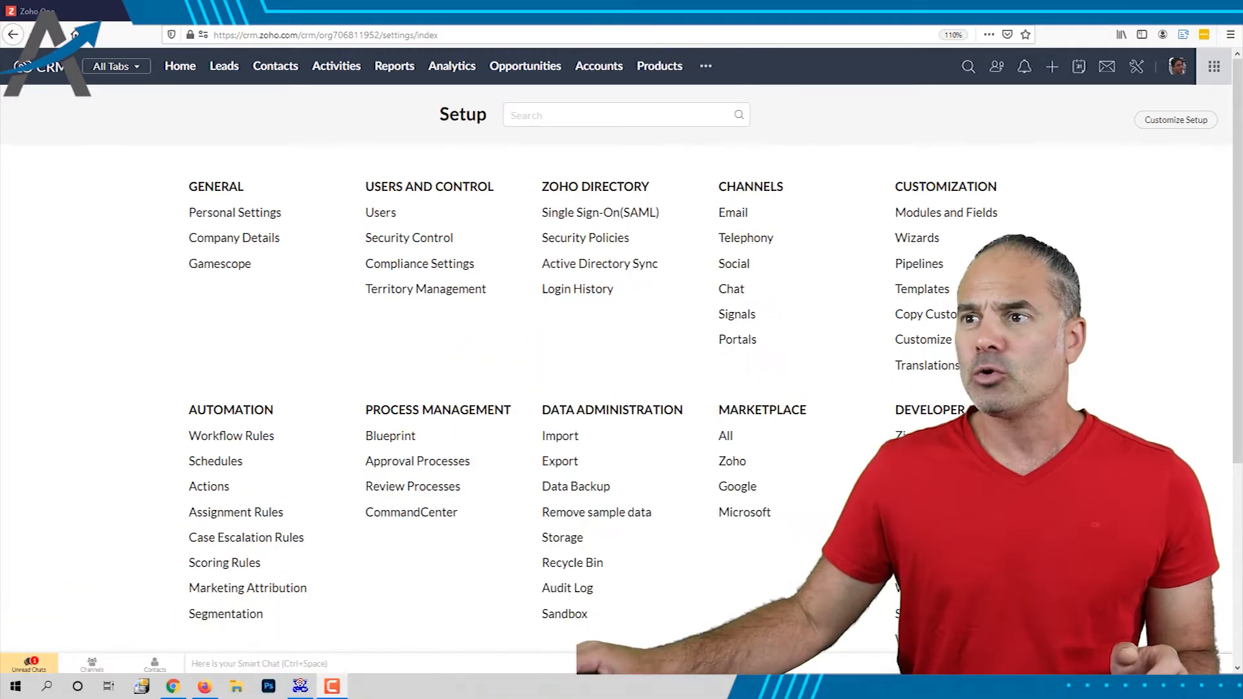
pyautogui.moveTo(963, 110)
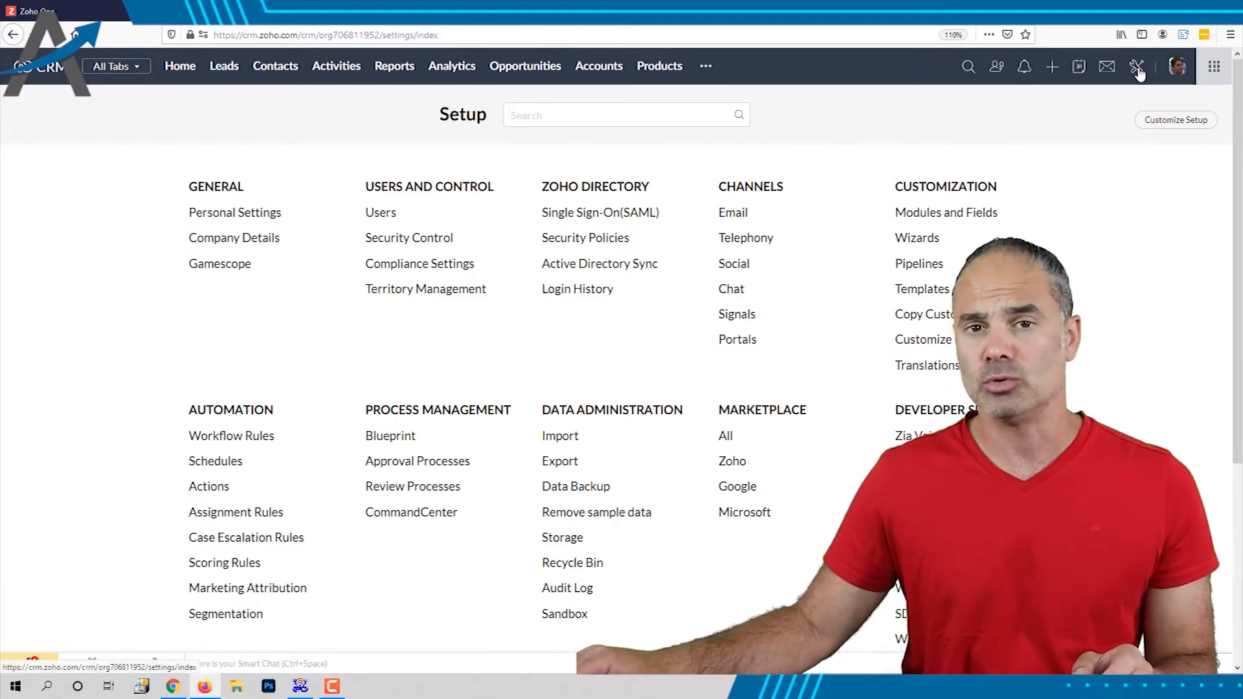
pyautogui.moveTo(420, 263)
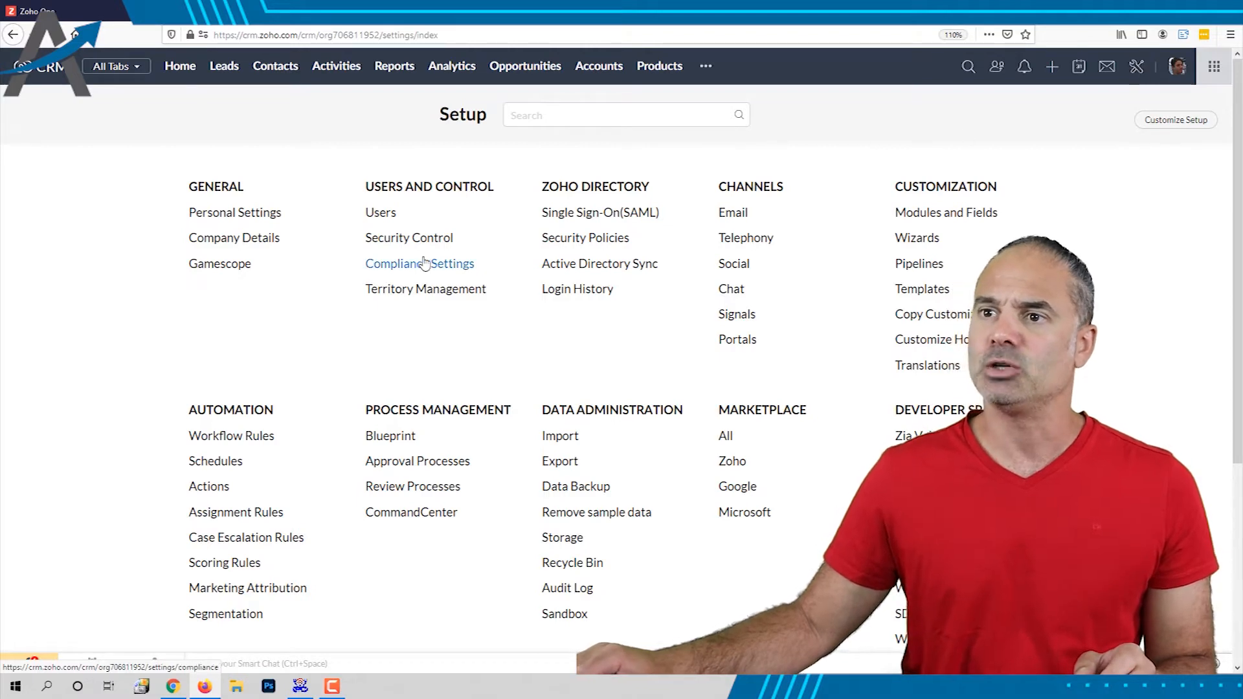
pyautogui.moveTo(407, 237)
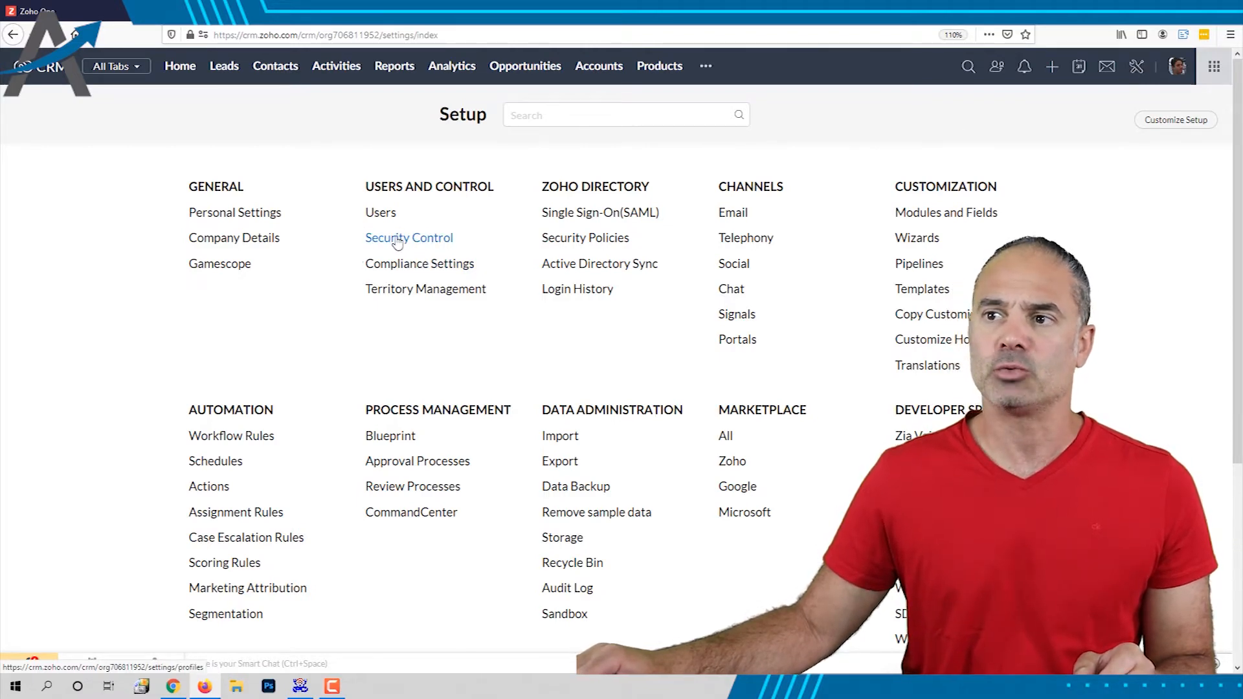
# Open Security Control from the Users and Control section of Setup
pyautogui.click(409, 237)
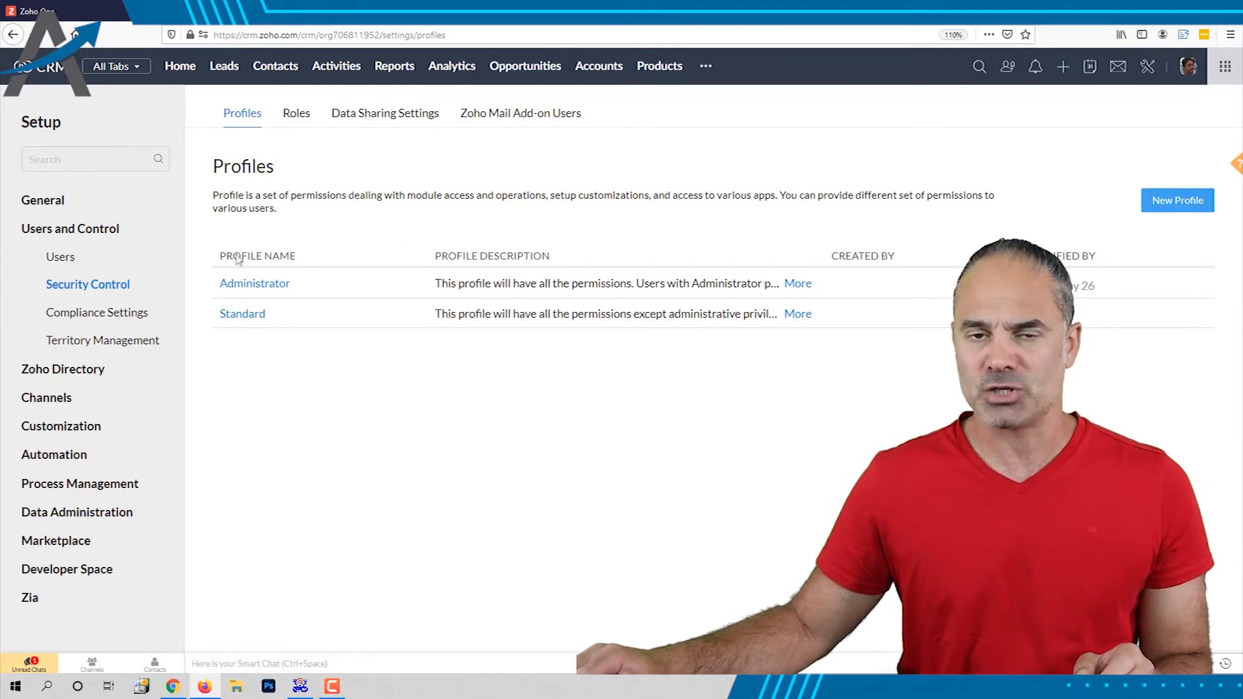
pyautogui.moveTo(272, 316)
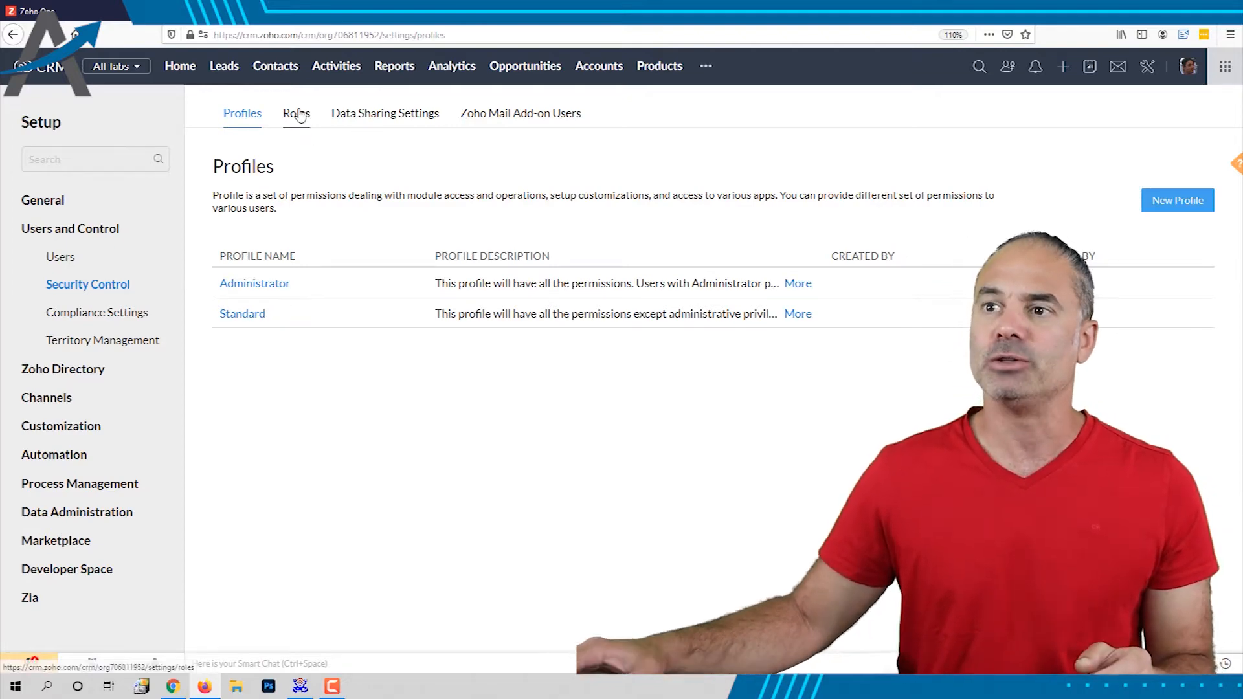
# Switch to the Roles view showing the CEO and Manager hierarchy
pyautogui.click(295, 113)
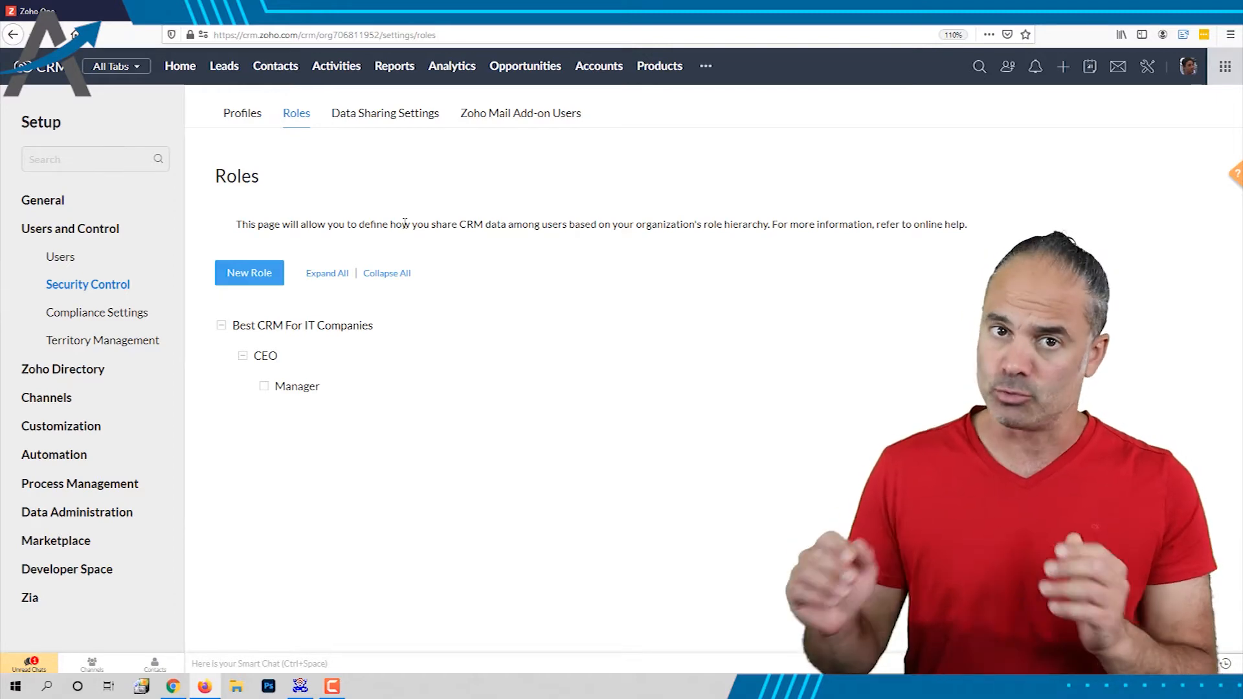
pyautogui.moveTo(294, 354)
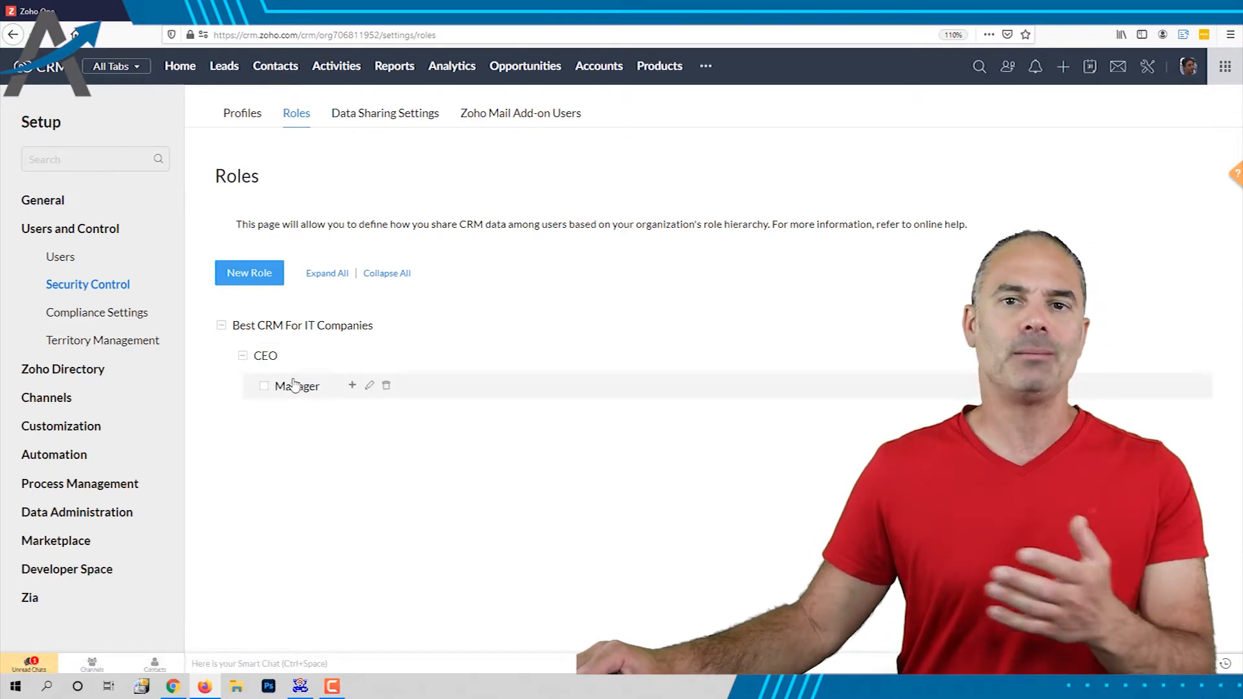
pyautogui.moveTo(264, 354)
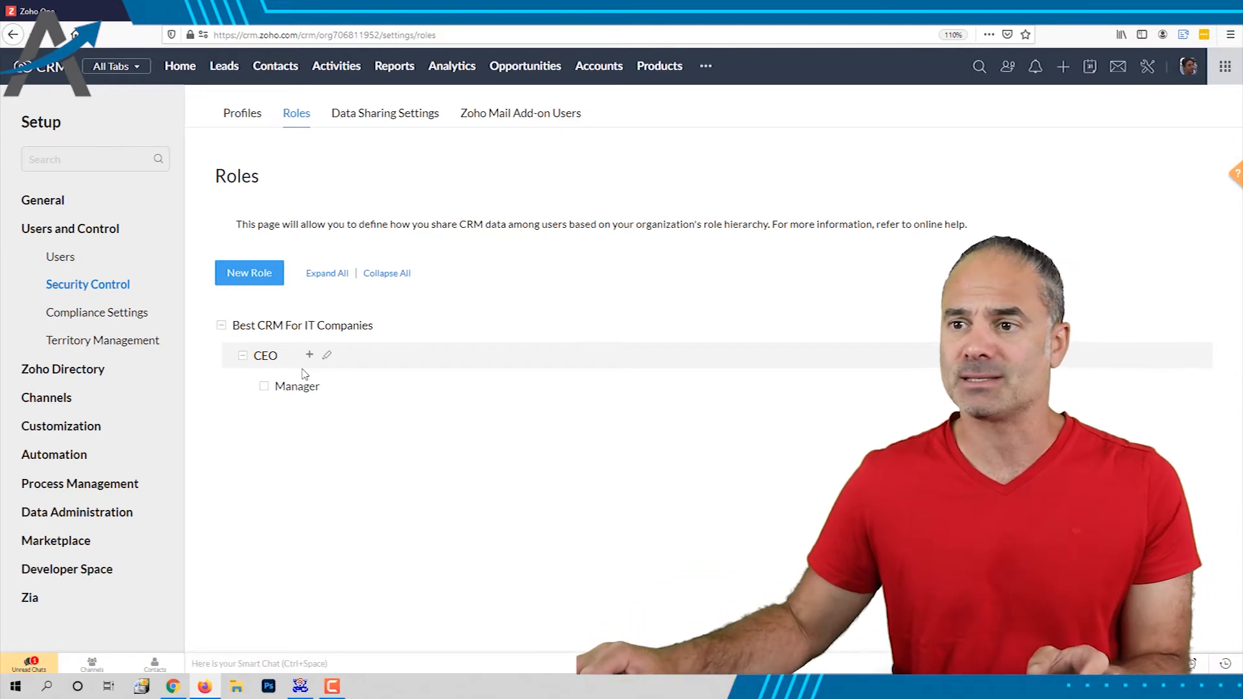
pyautogui.moveTo(299, 386)
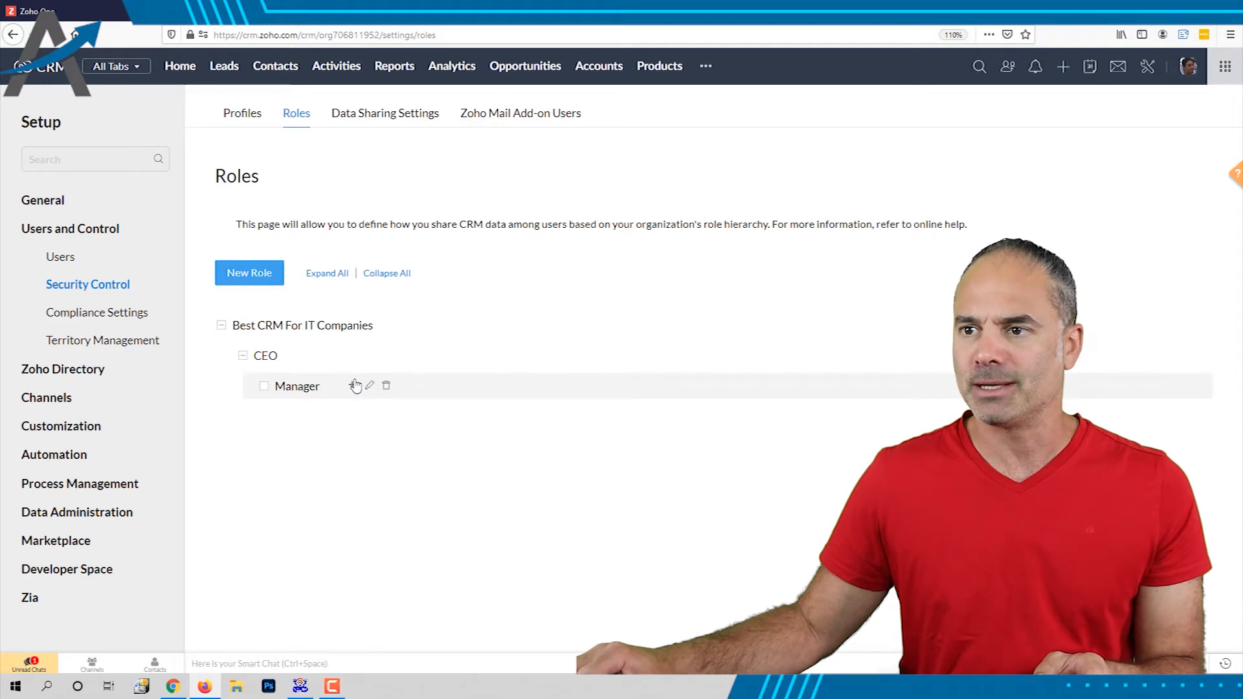
# Open the Manager role, which reports to CEO, for editing
pyautogui.click(369, 386)
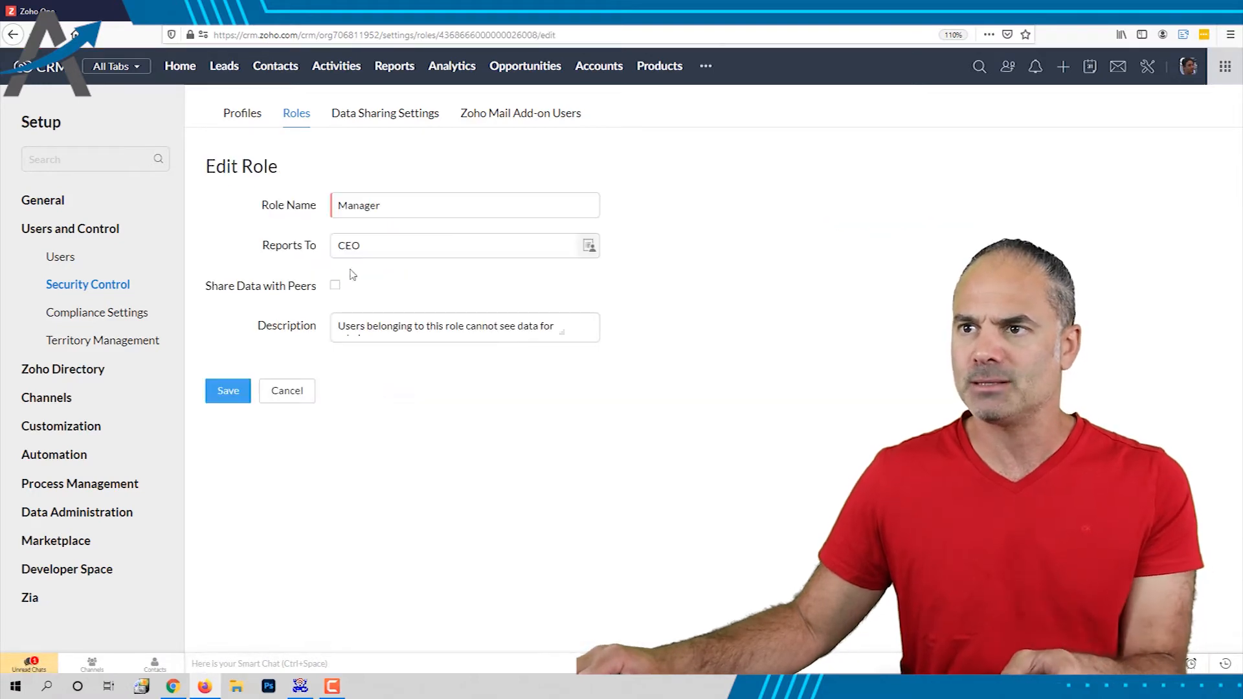
# Rename the Manager role to Content Manager and return to the roles list
pyautogui.write('Content')
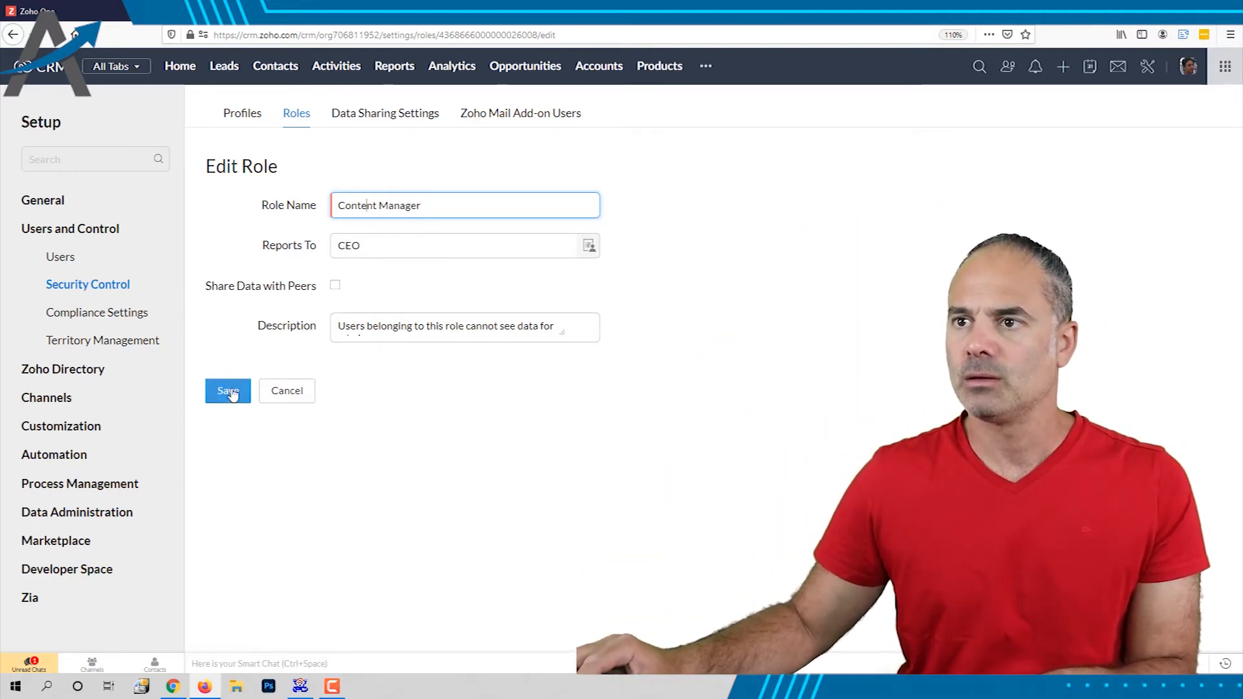
pyautogui.click(228, 389)
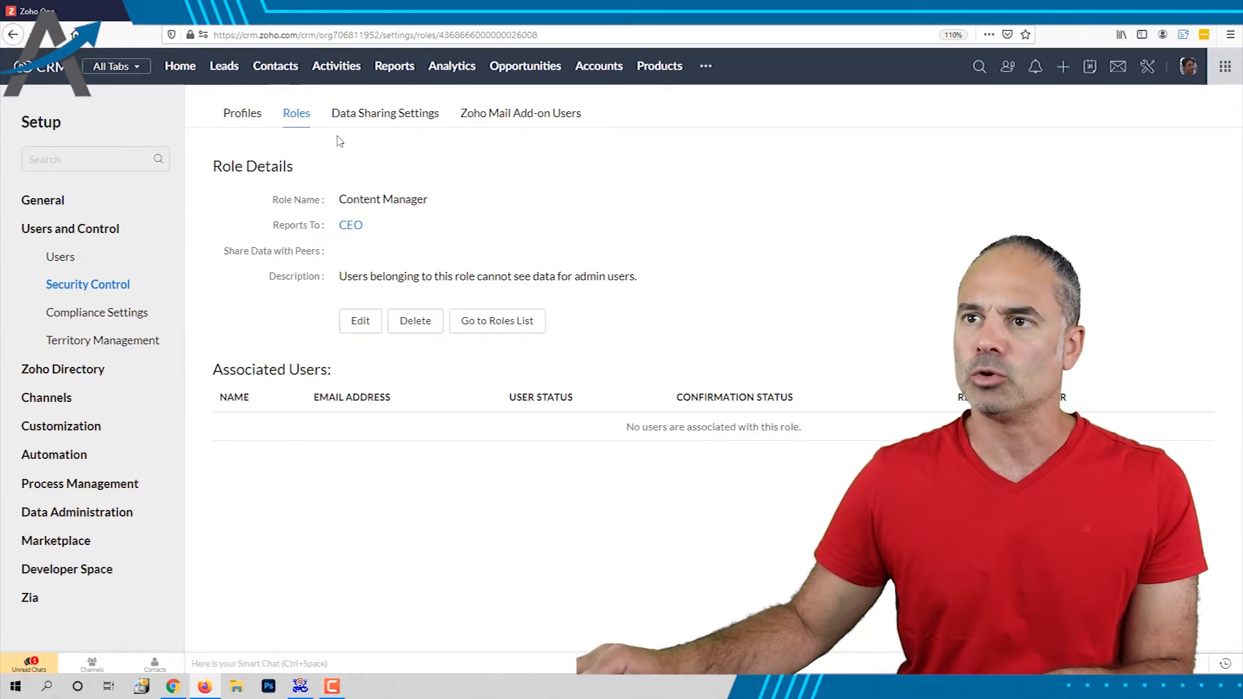
pyautogui.click(495, 321)
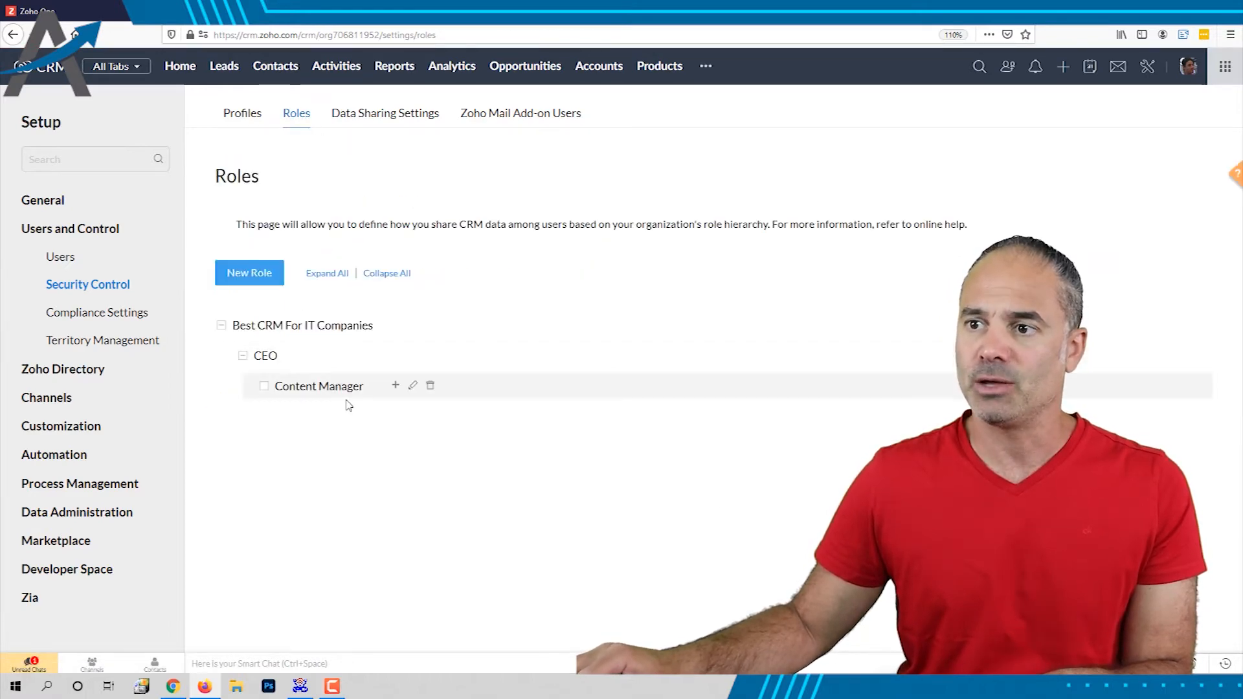
# Add a new Writer role reporting to Content Manager
pyautogui.click(395, 385)
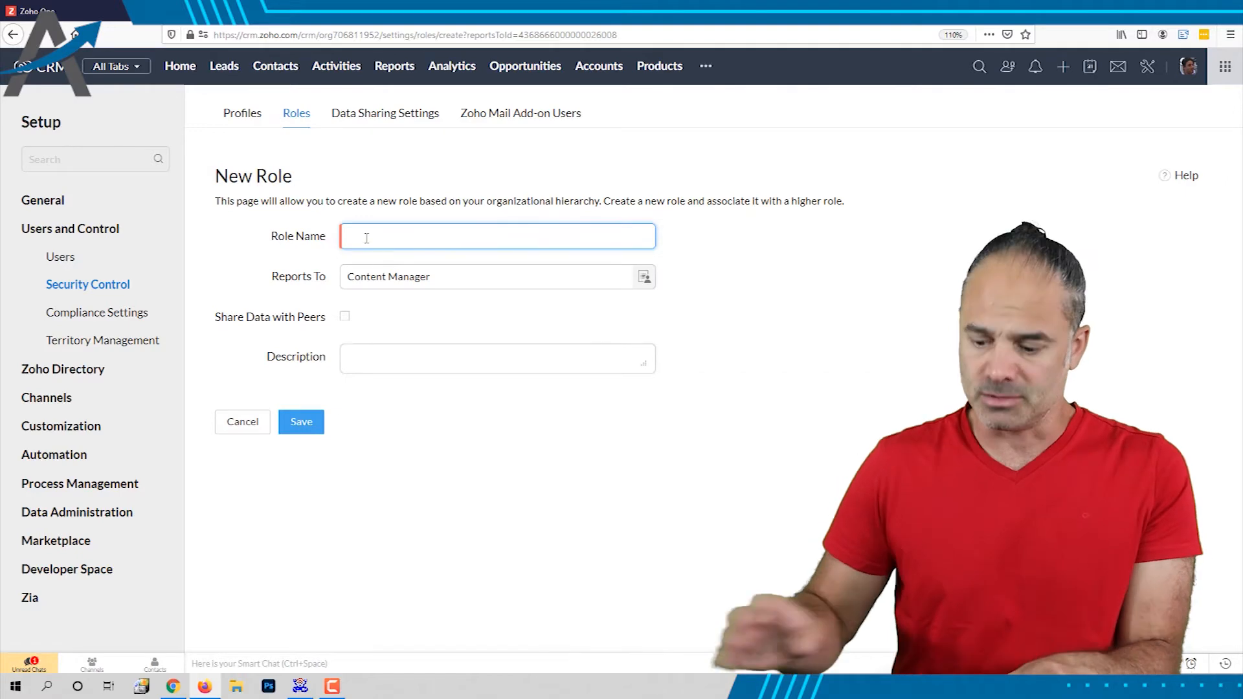
pyautogui.write('Writer')
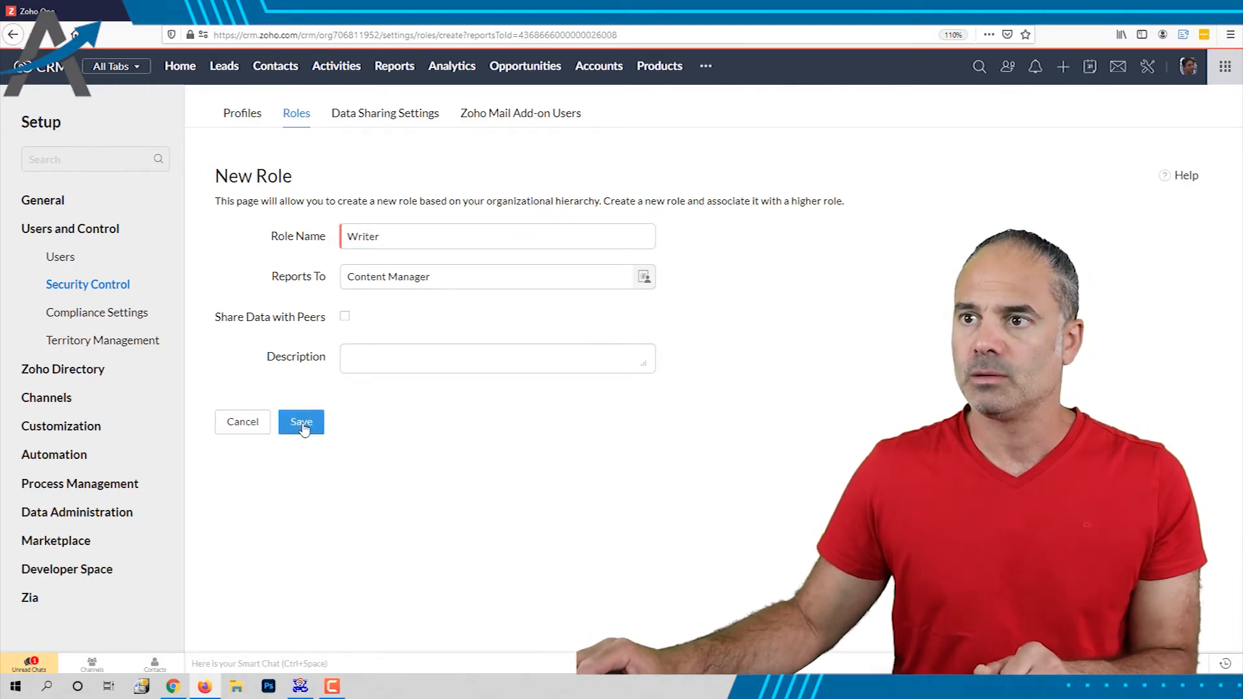
pyautogui.click(301, 421)
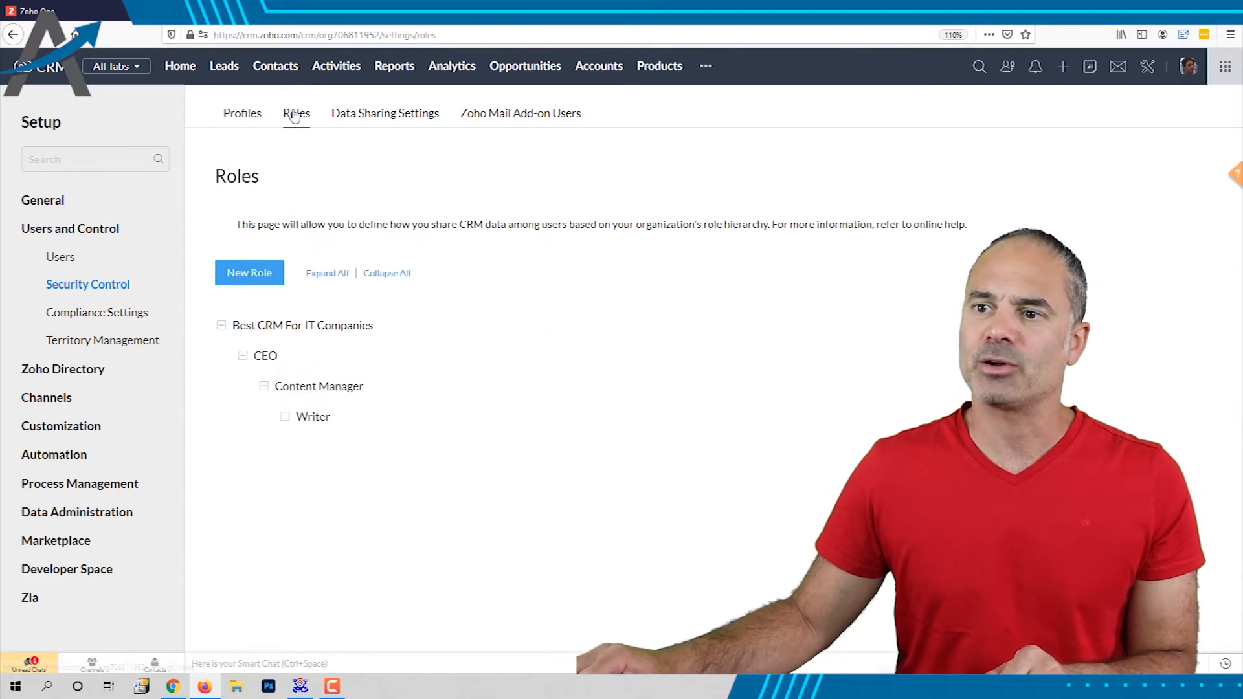
pyautogui.moveTo(264, 354)
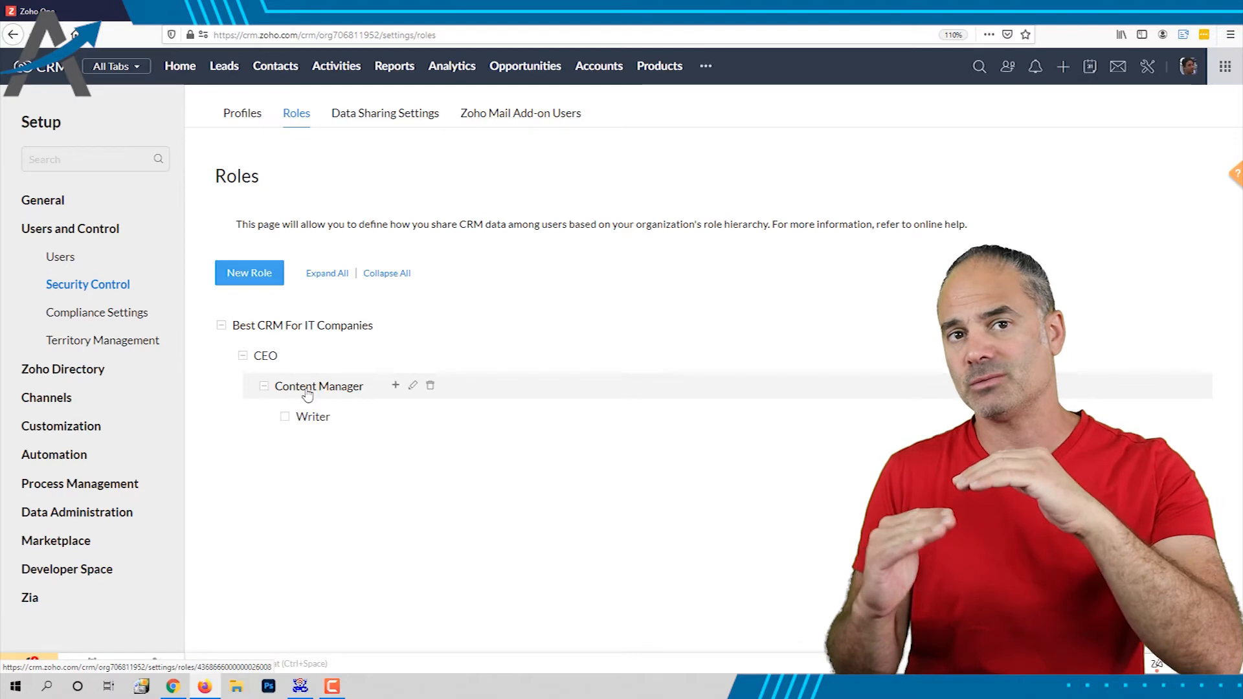
pyautogui.moveTo(312, 416)
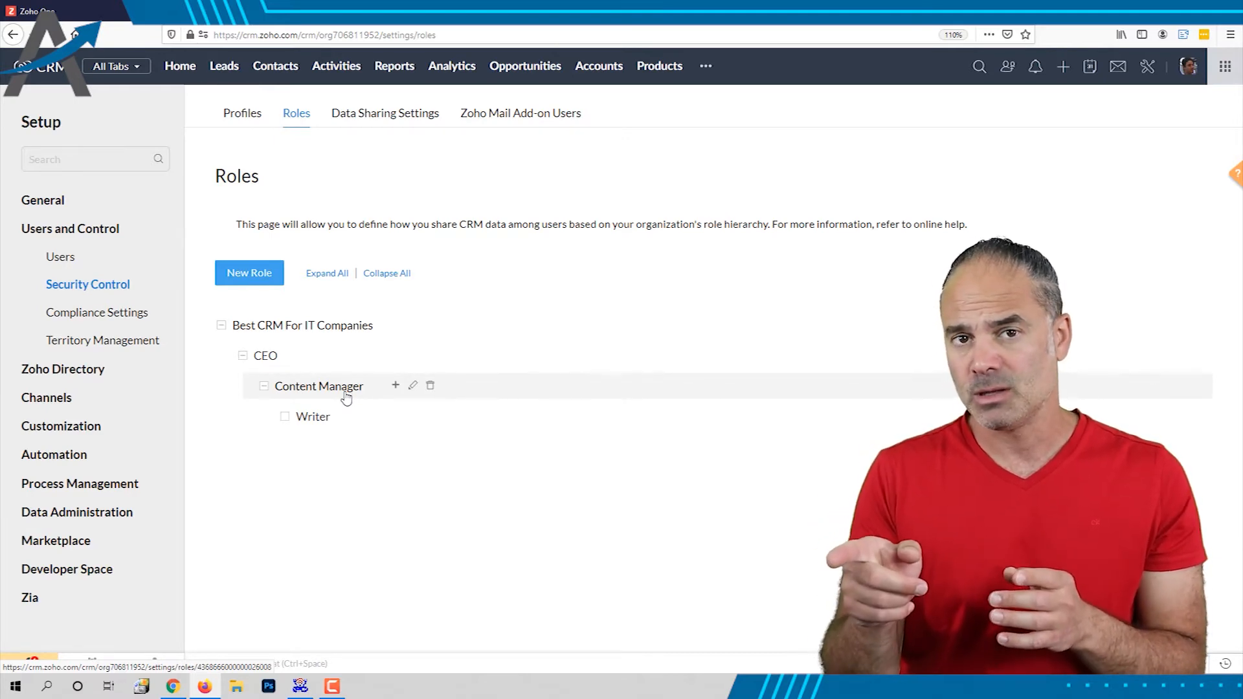
pyautogui.moveTo(203, 429)
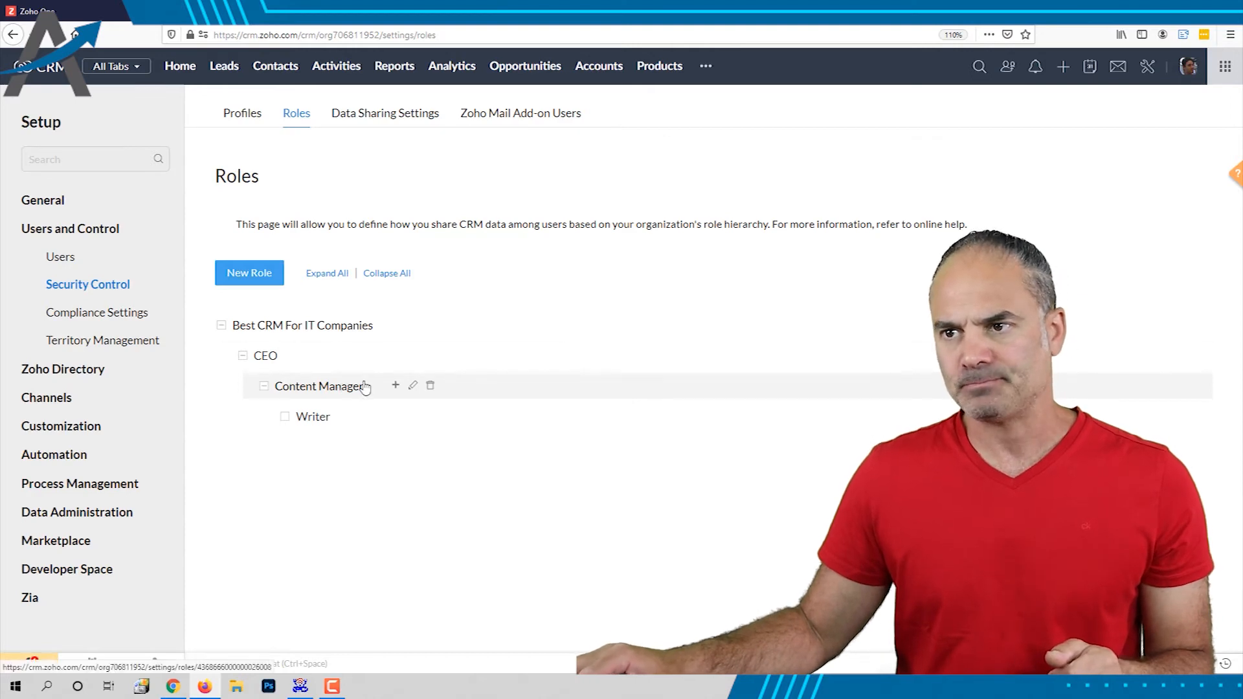
# Rename the Content Manager role to Broker, keeping it under CEO
pyautogui.click(412, 385)
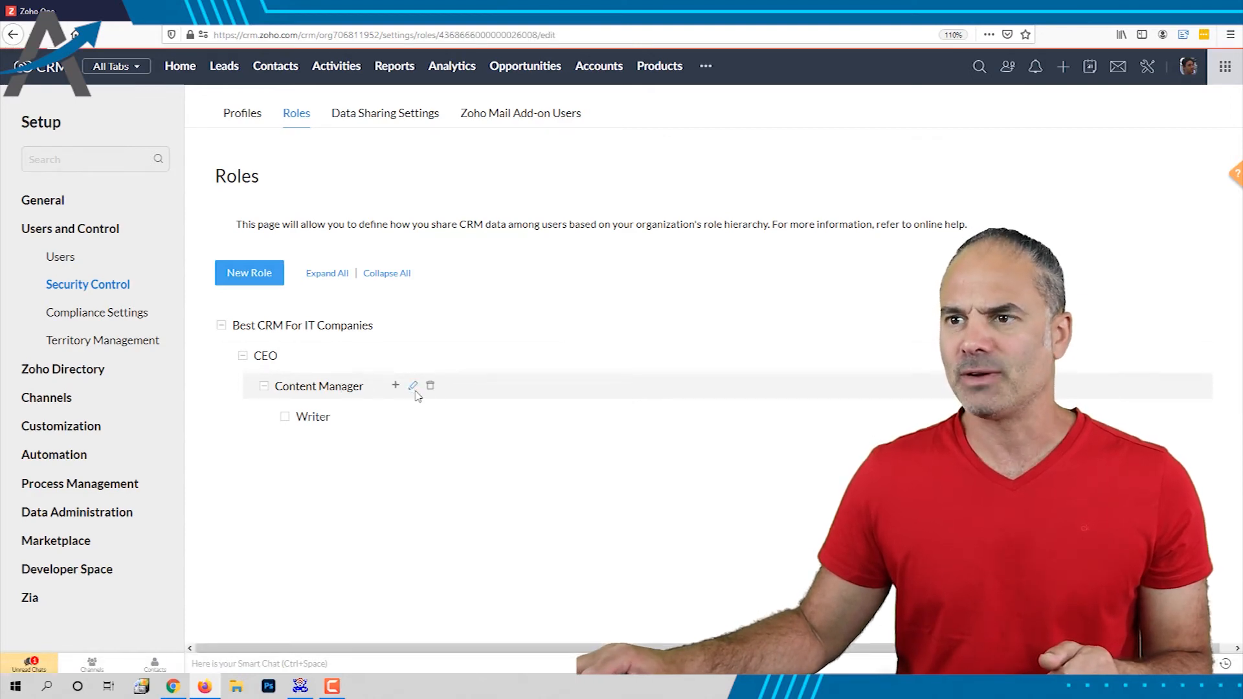
pyautogui.click(413, 386)
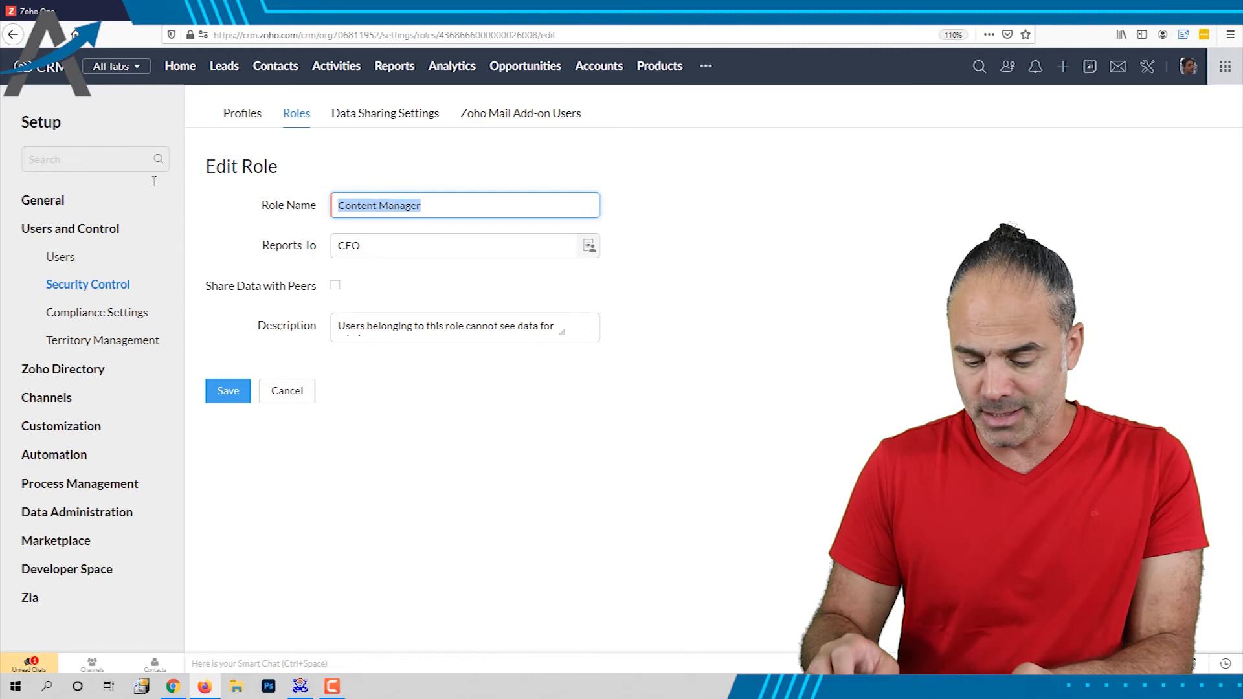
pyautogui.write('Broker')
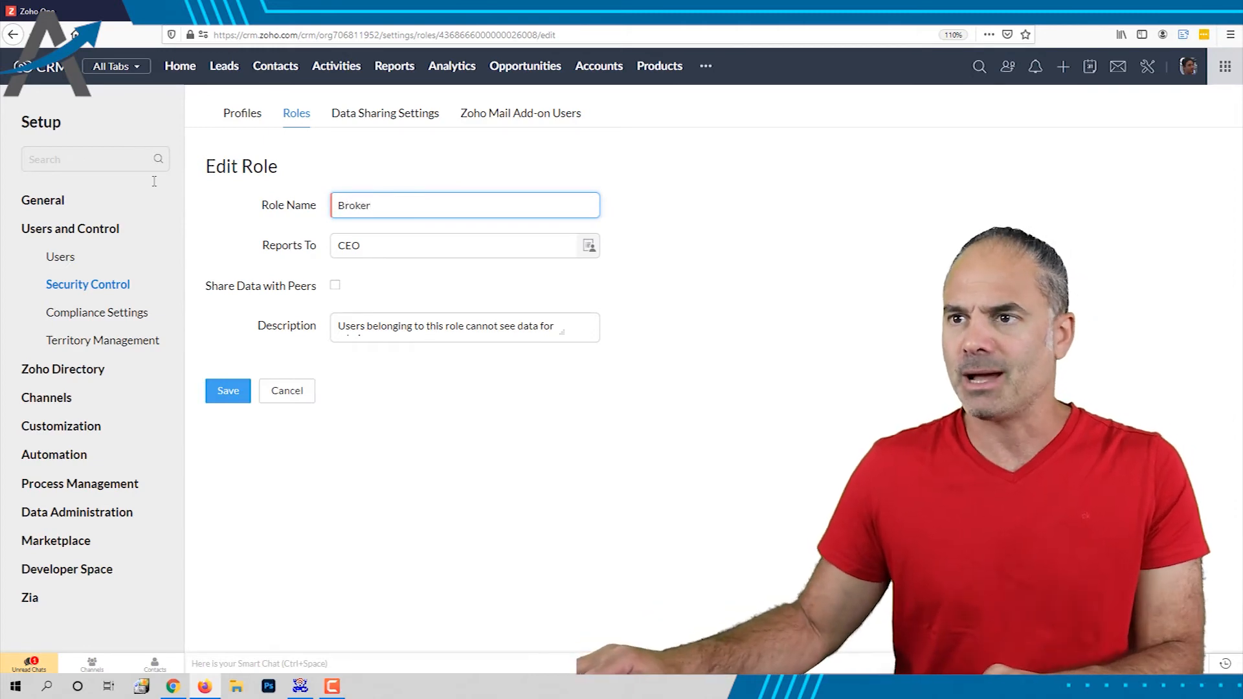
pyautogui.click(228, 390)
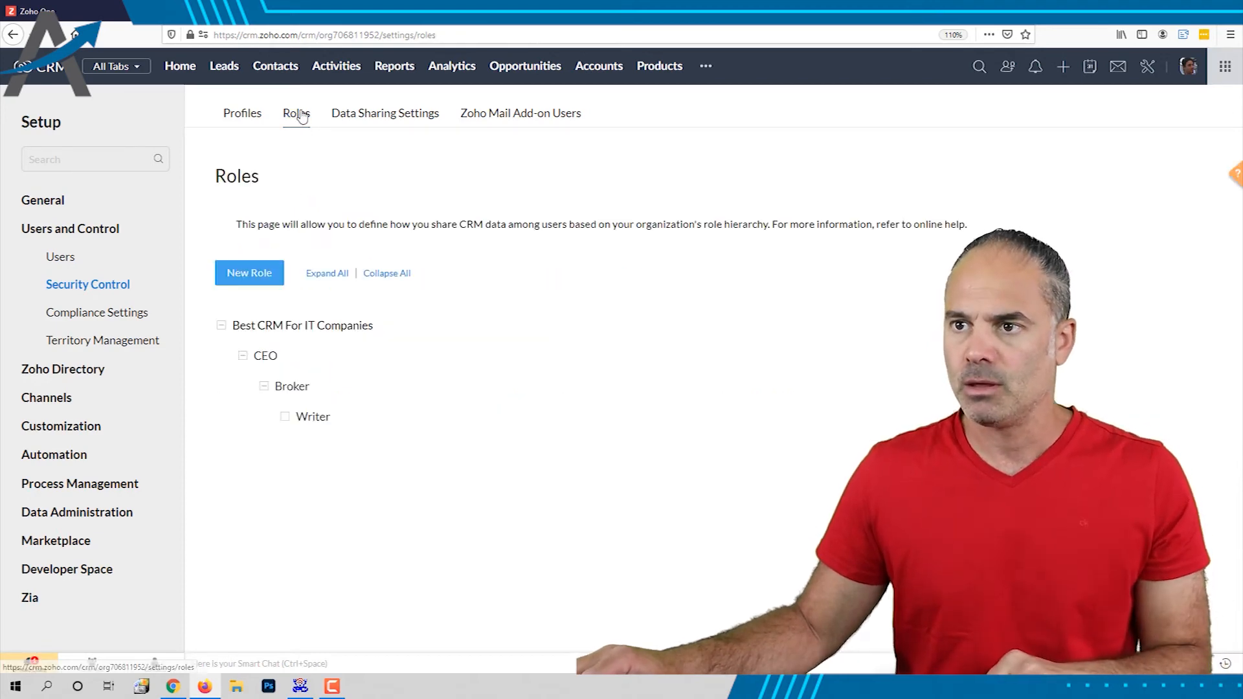
pyautogui.moveTo(332, 415)
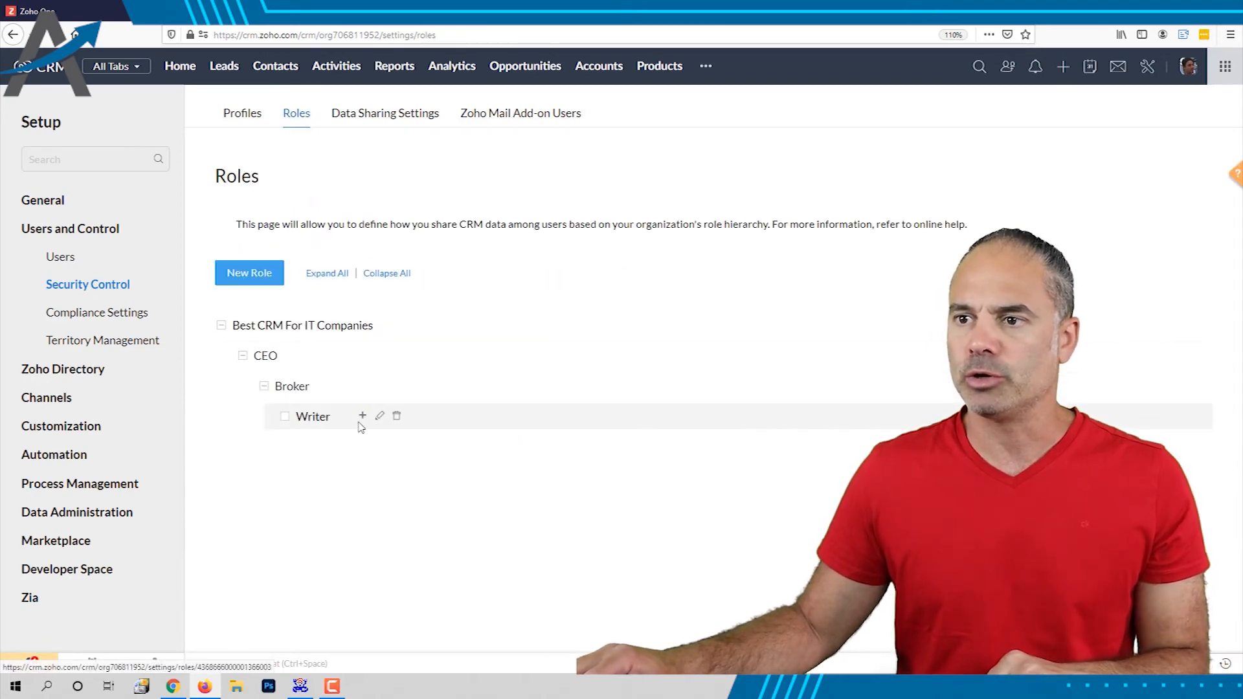
# Cancel an accidental new role under Writer, then rename Writer to Agent under Broker
pyautogui.click(363, 415)
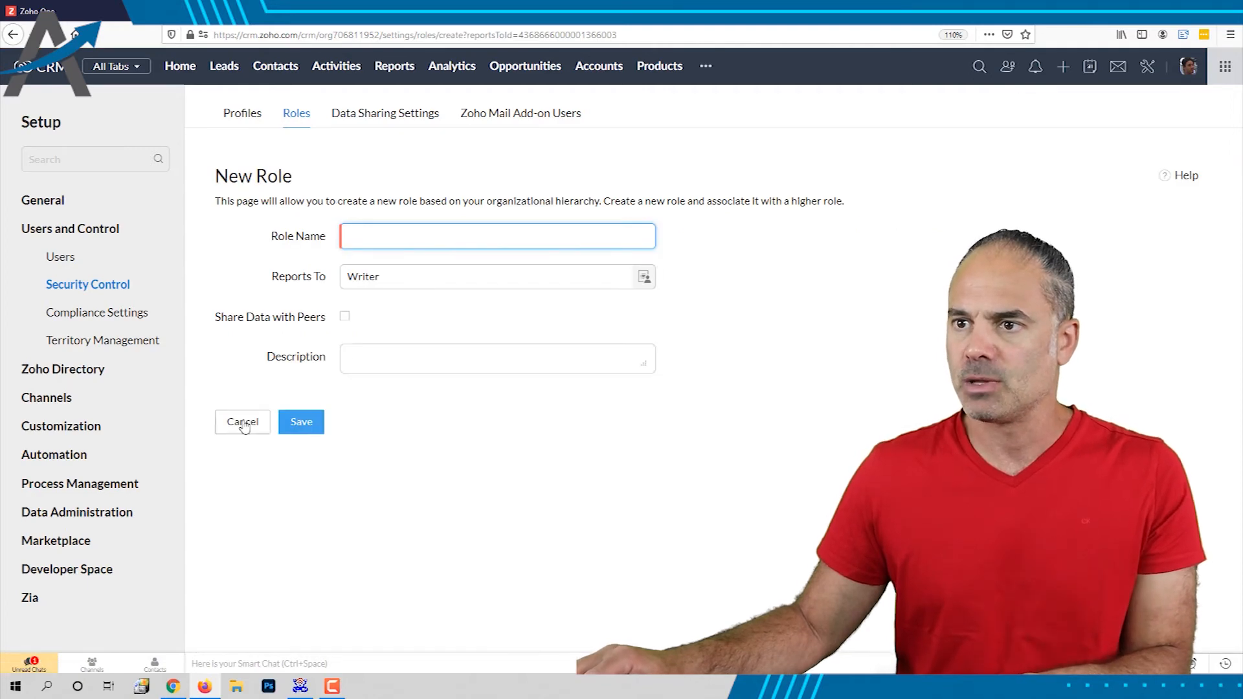
pyautogui.click(242, 421)
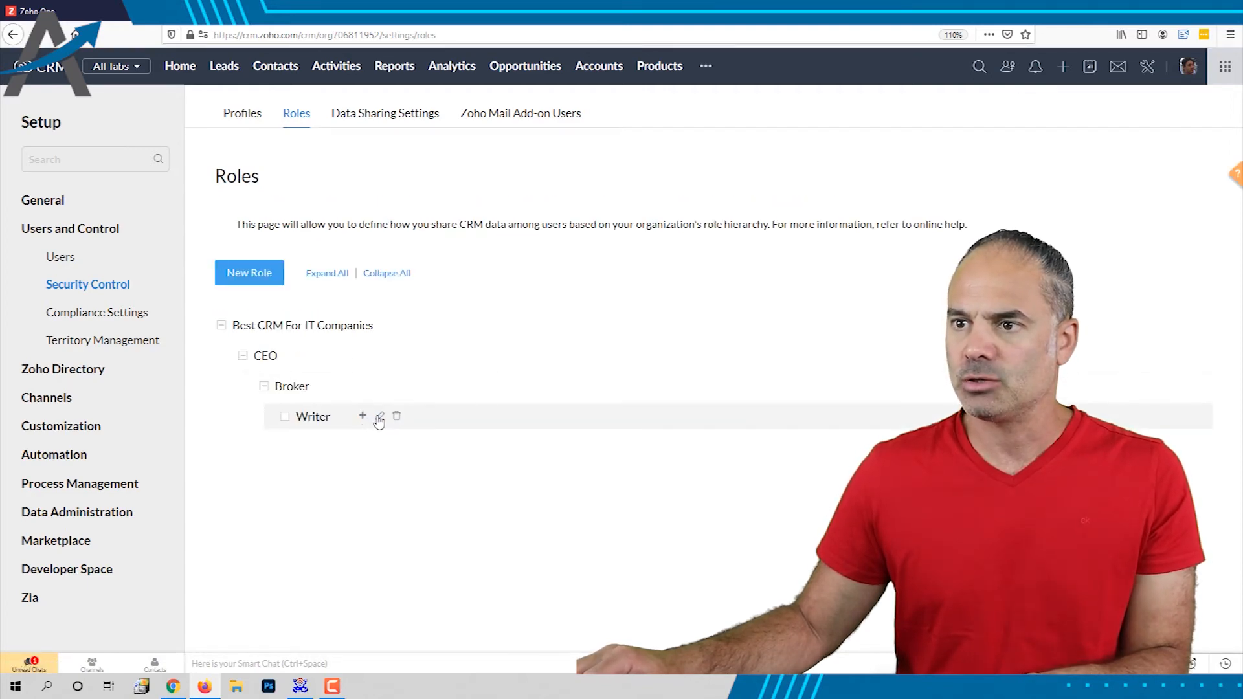
pyautogui.click(379, 416)
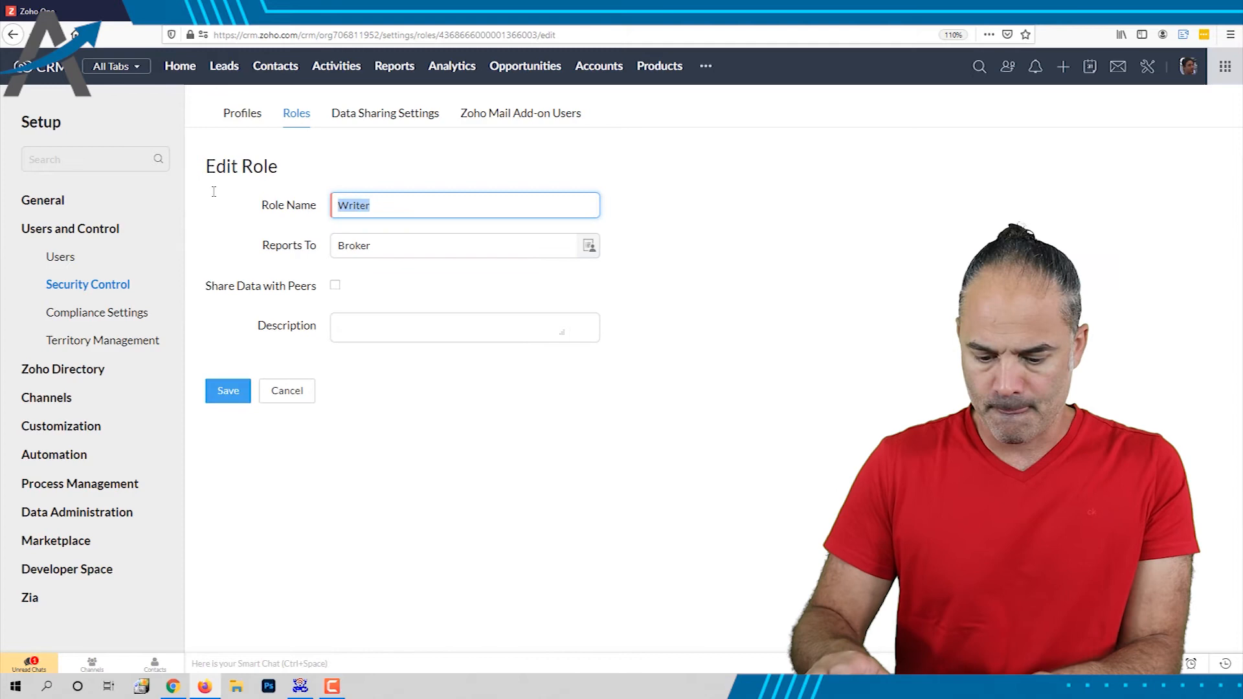
pyautogui.write('Agent')
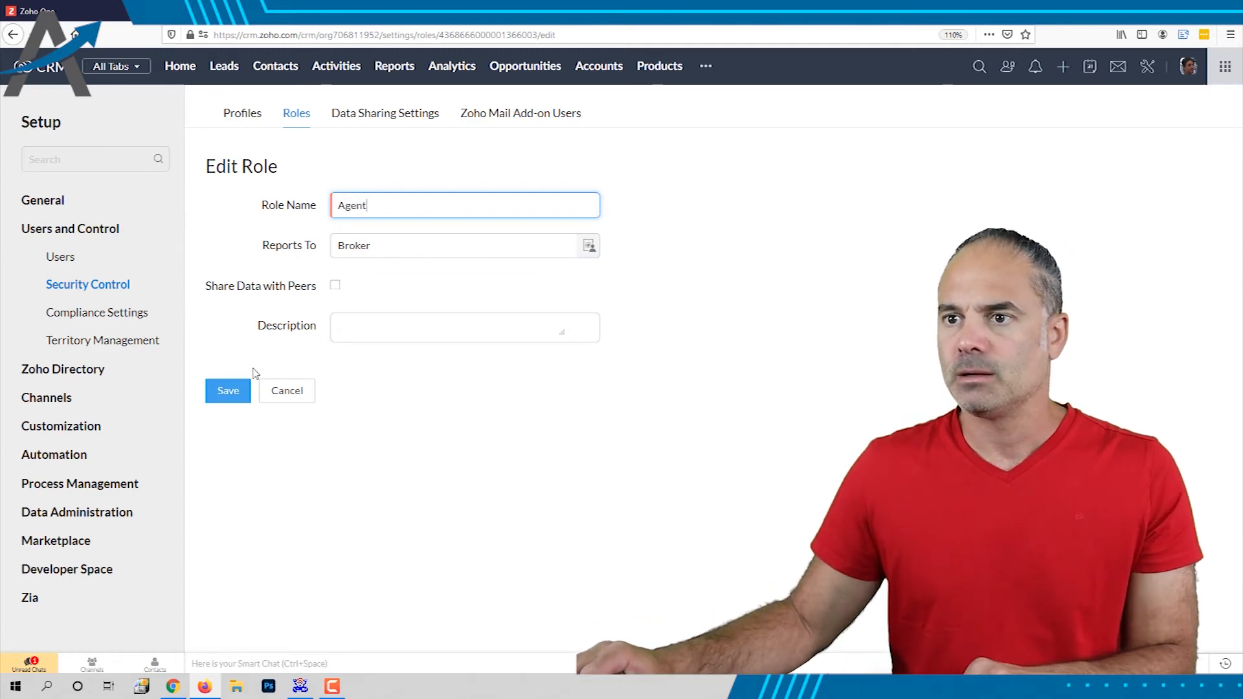
pyautogui.click(228, 390)
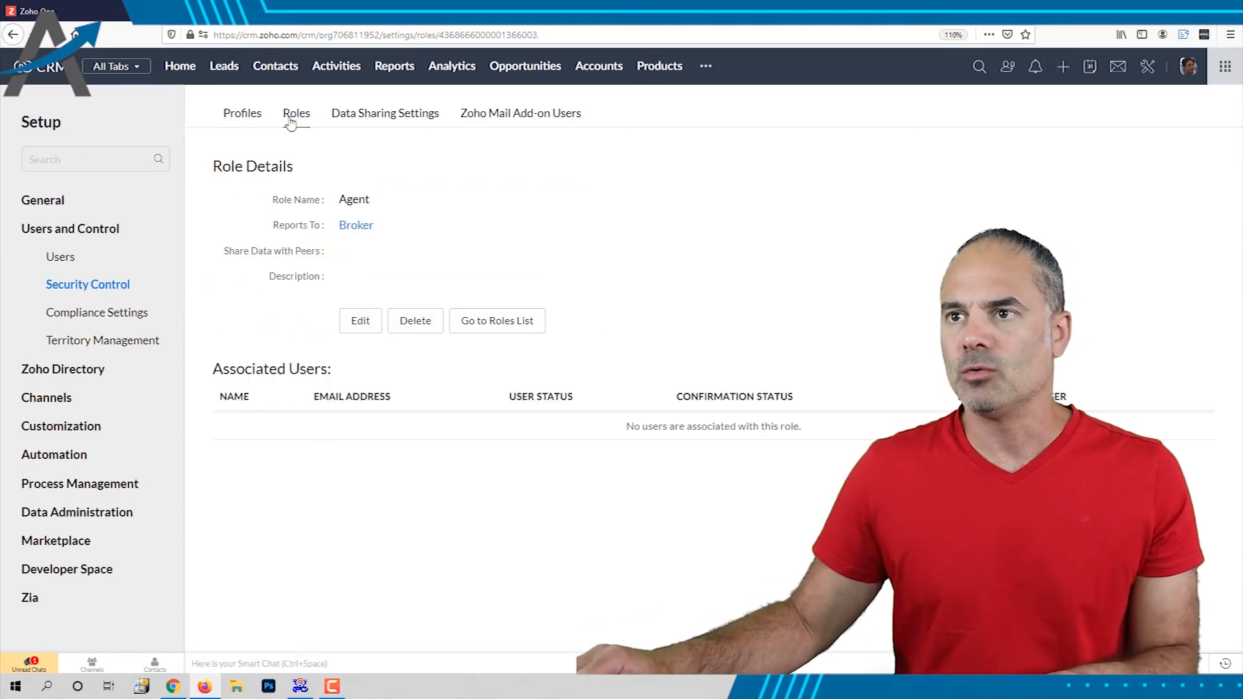
# Show the final roles list reading CEO > Broker > Agent
pyautogui.click(295, 113)
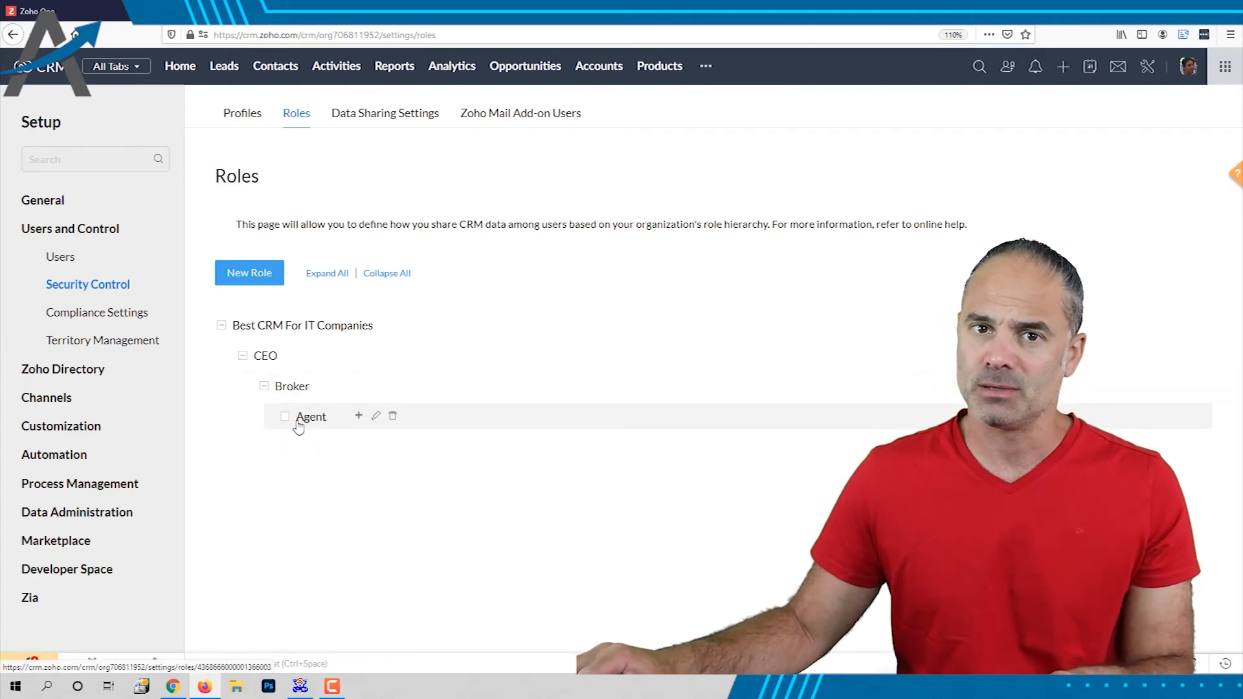
pyautogui.moveTo(333, 440)
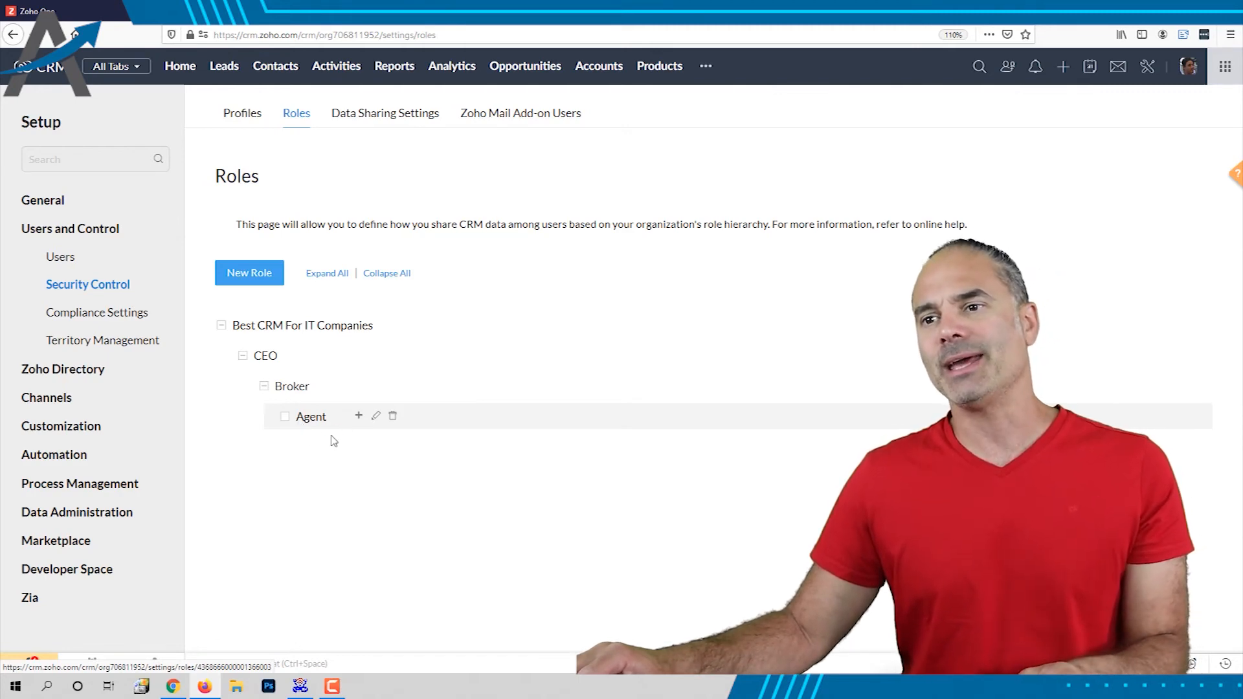
pyautogui.moveTo(325, 424)
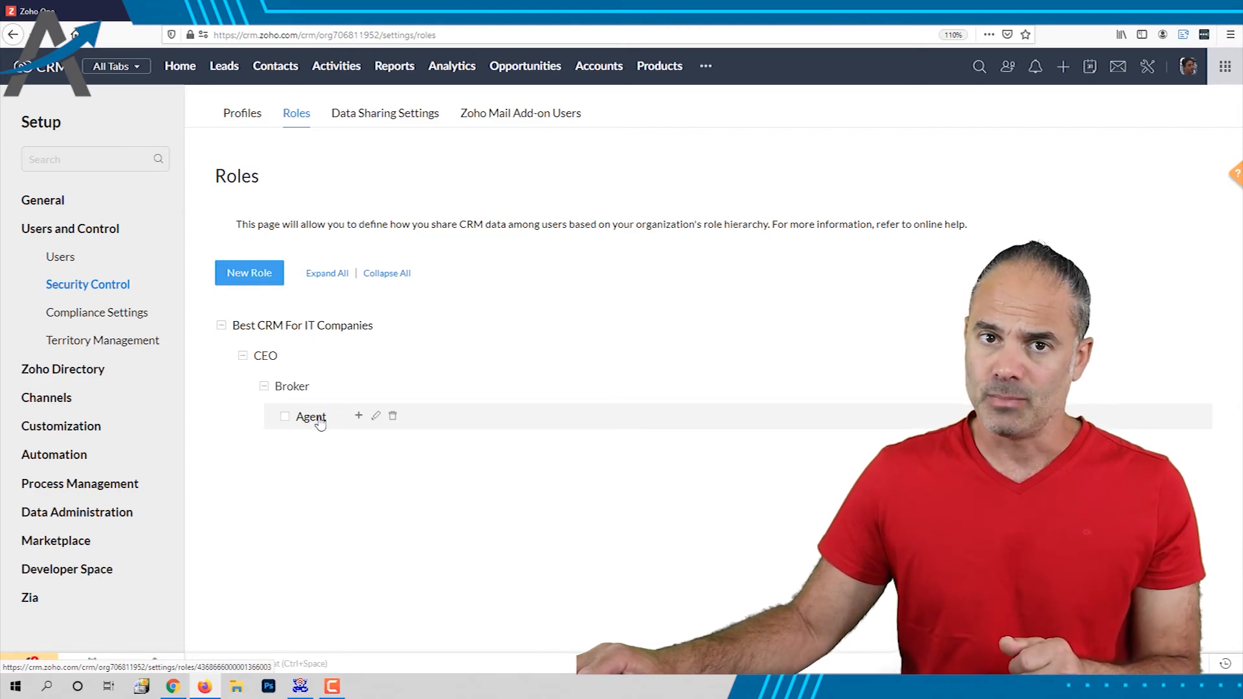
pyautogui.moveTo(291, 386)
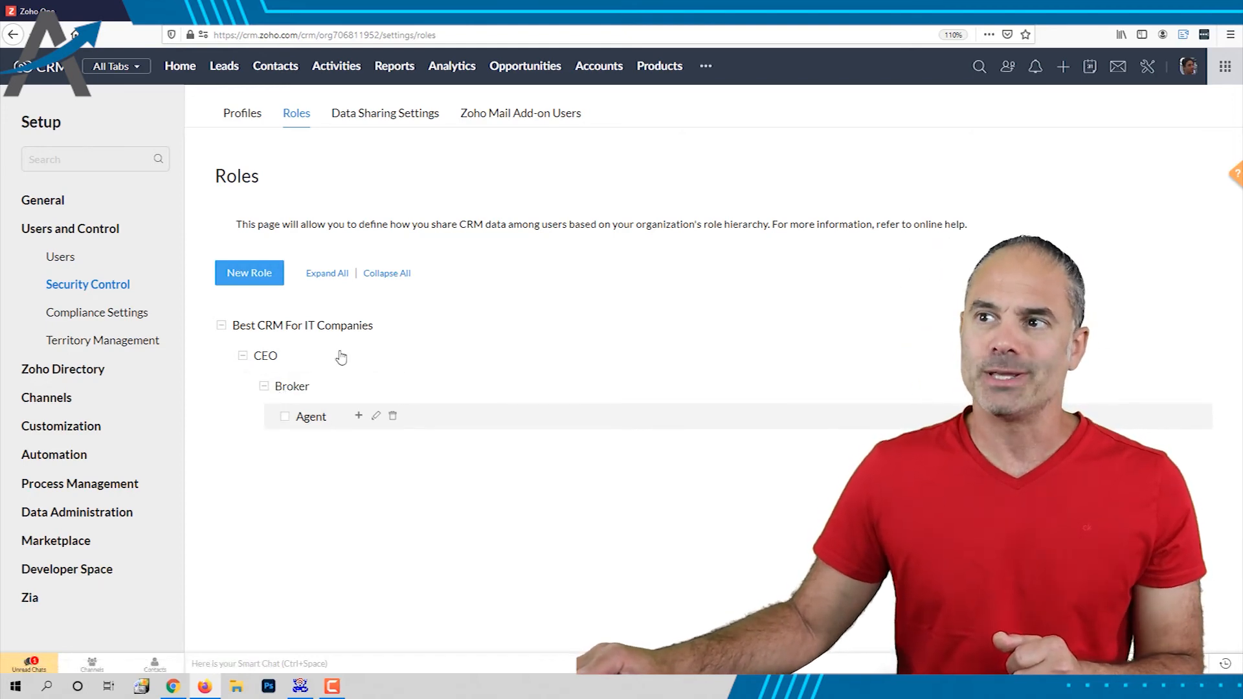
pyautogui.moveTo(363, 320)
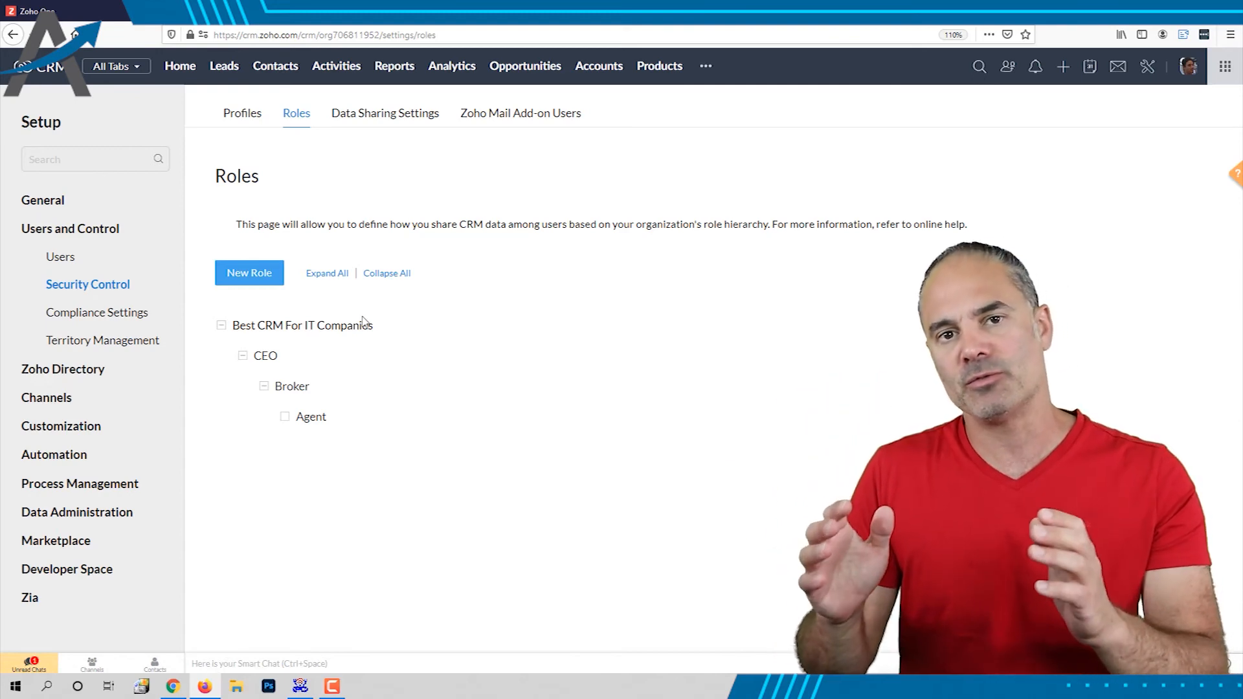